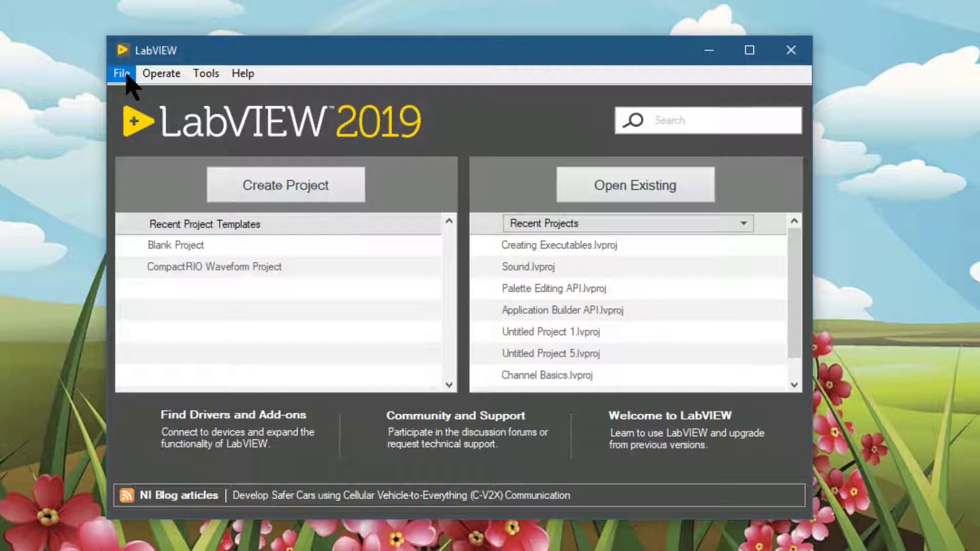
mouse_move(170, 87)
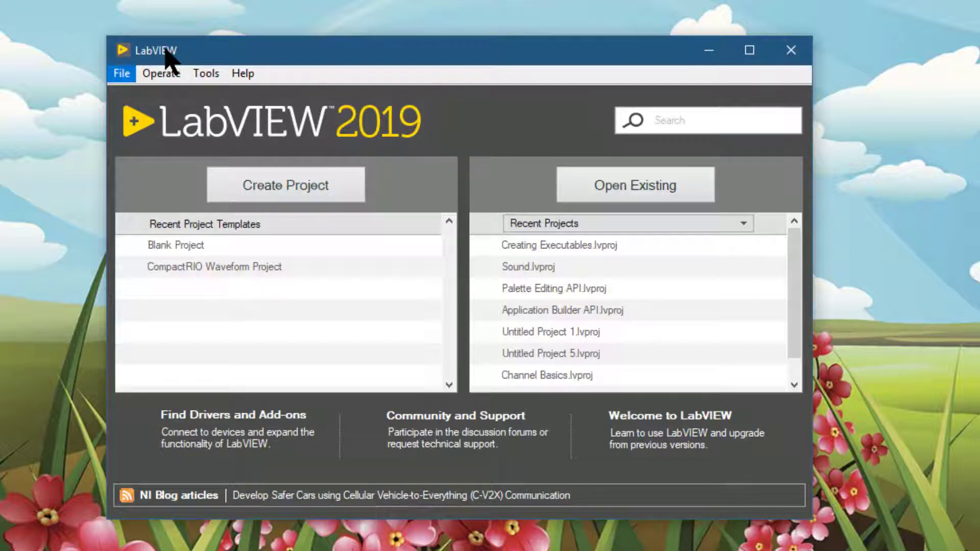
Step: Create a new blank VI from the File menu of the start window
left_click(122, 73)
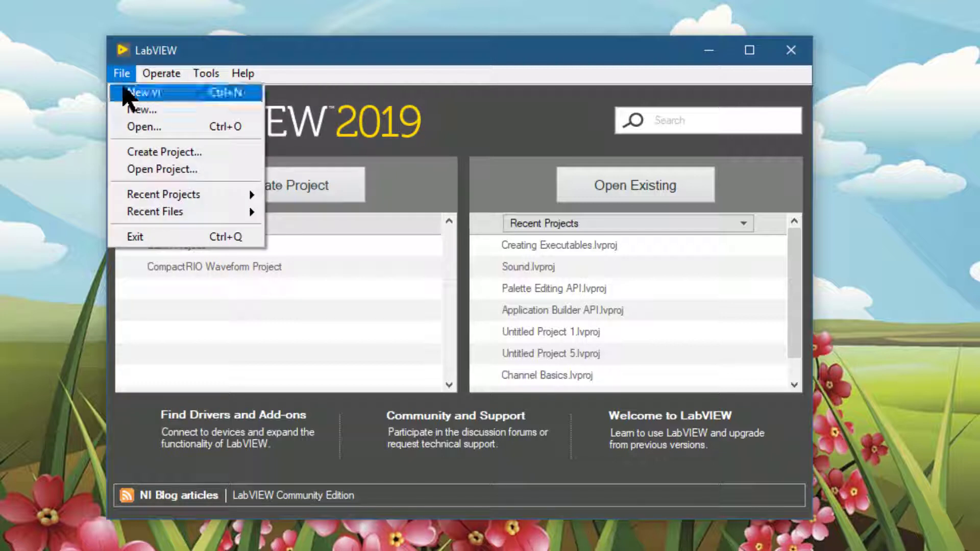
left_click(147, 92)
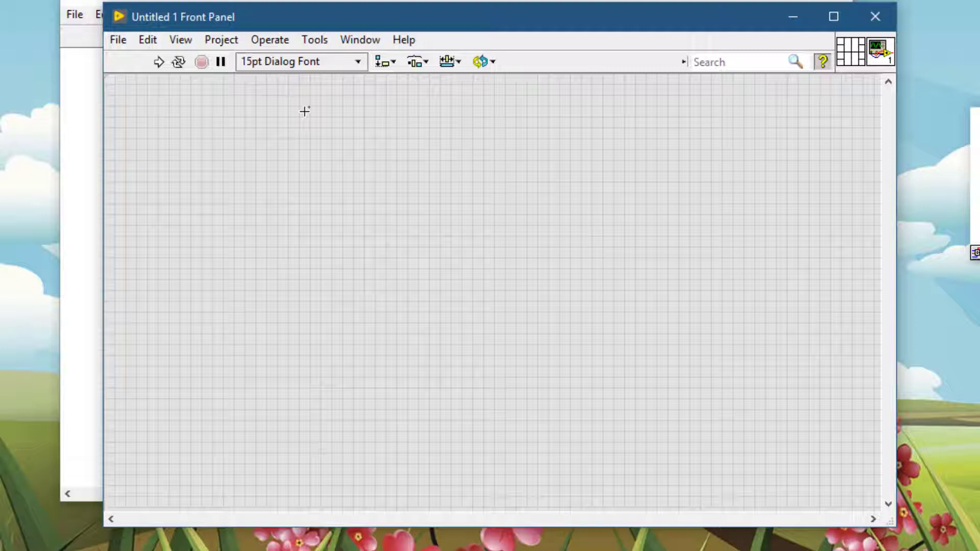
Step: Switch the Controls palette to icons-only view, then back to Category (Icons and Text)
right_click(304, 111)
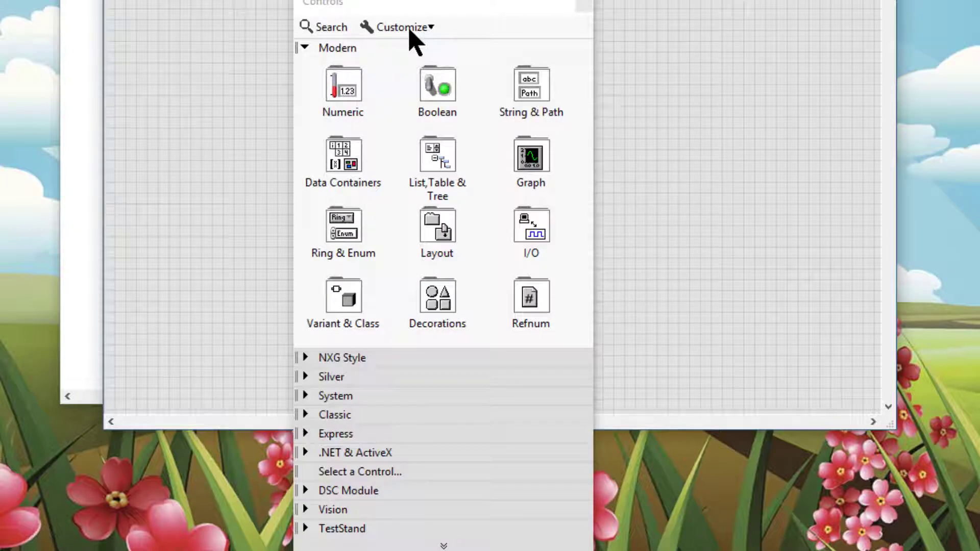
left_click(399, 27)
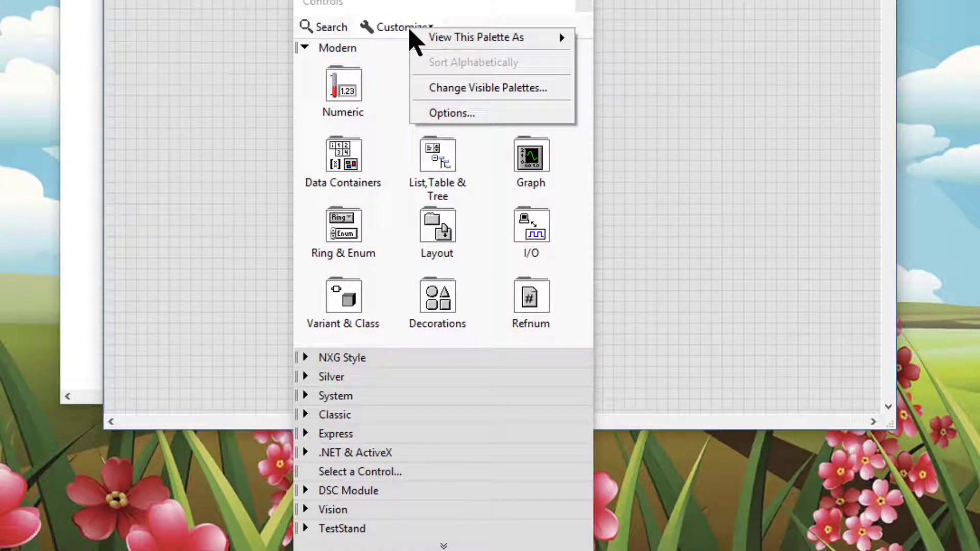
mouse_move(477, 37)
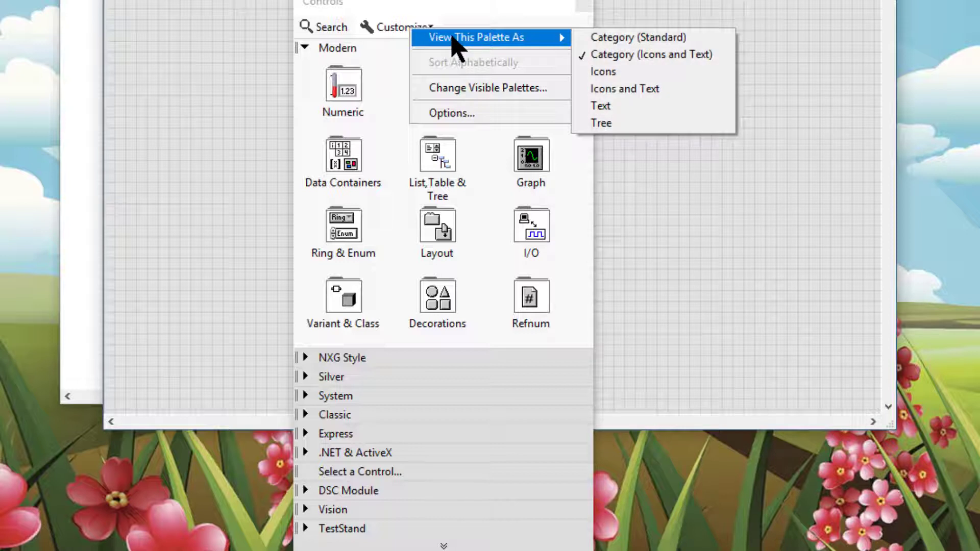
mouse_move(602, 72)
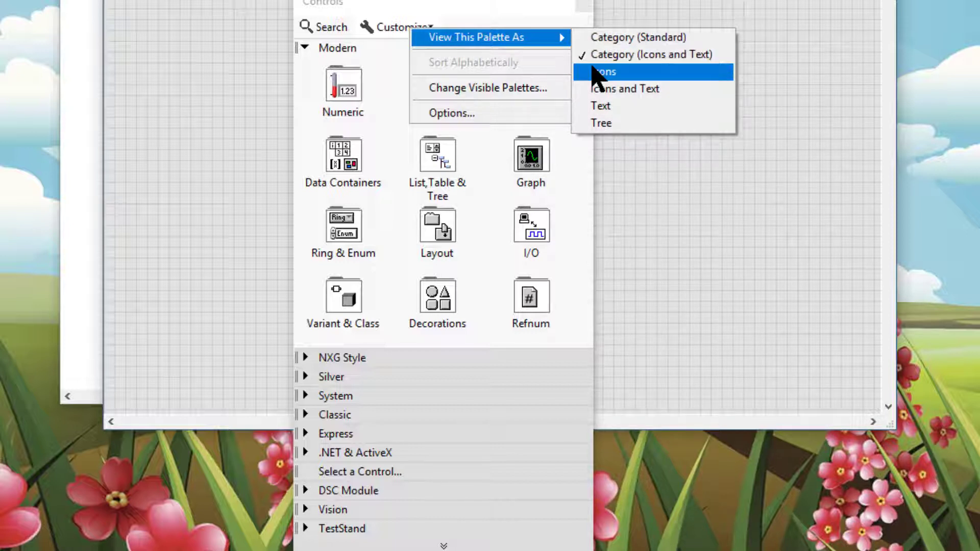
left_click(603, 72)
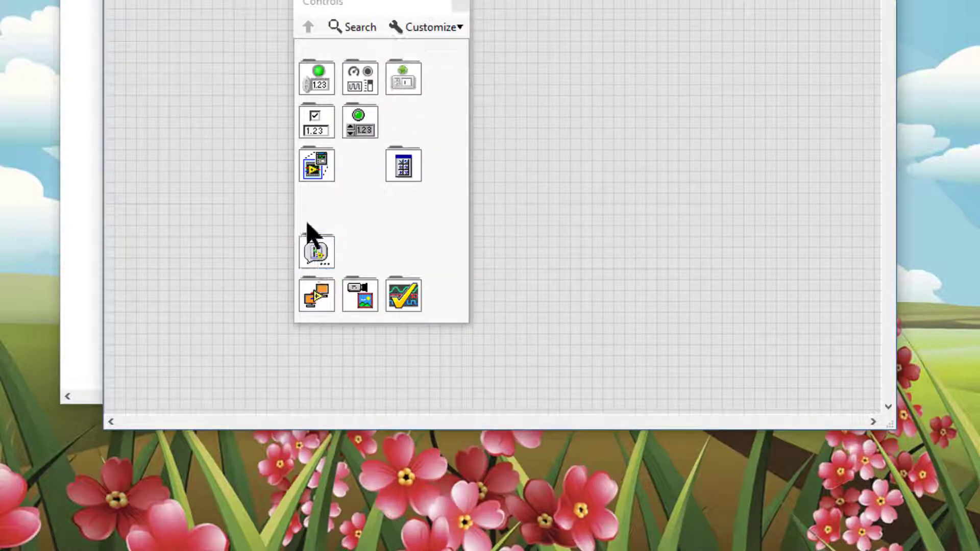
mouse_move(317, 251)
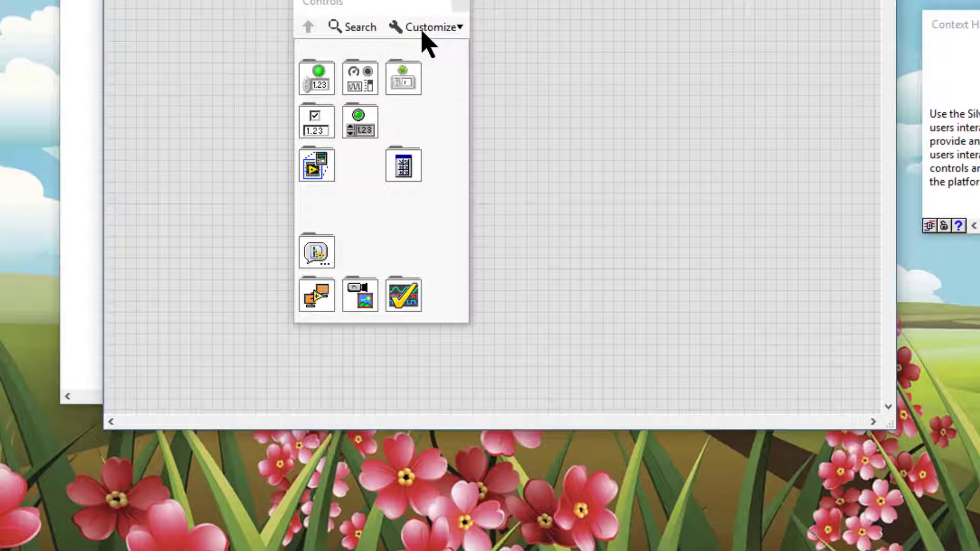
left_click(431, 27)
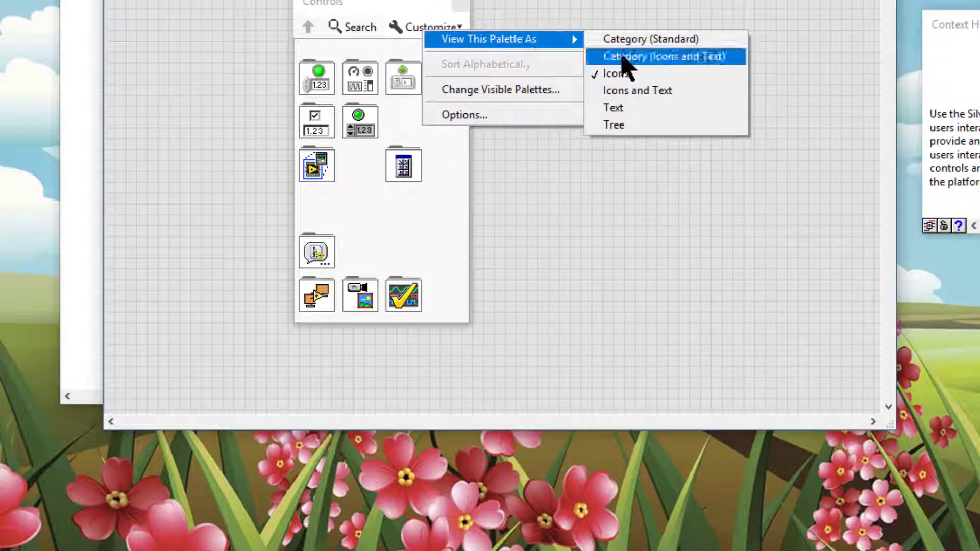
left_click(666, 56)
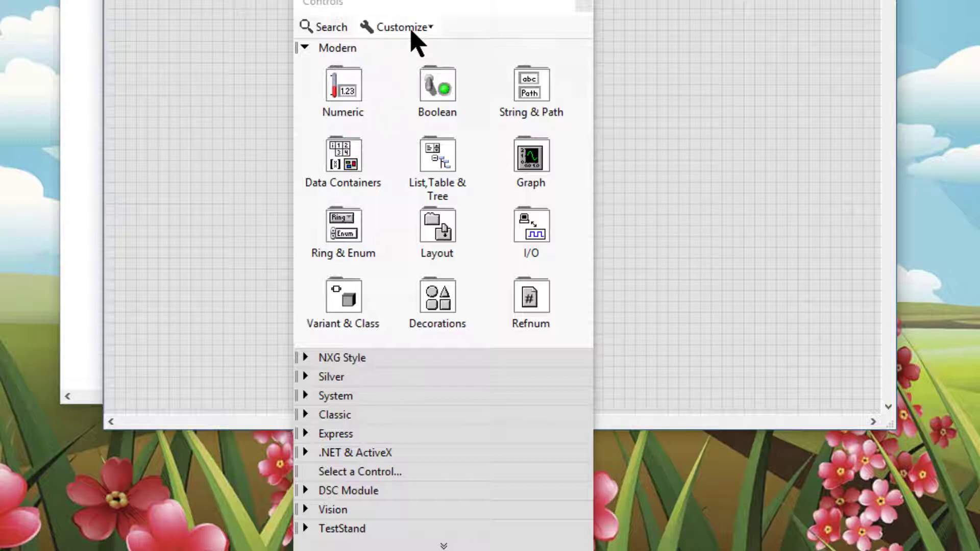
Step: Reset the palette view and start Select a Control... to browse for a control file
left_click(400, 27)
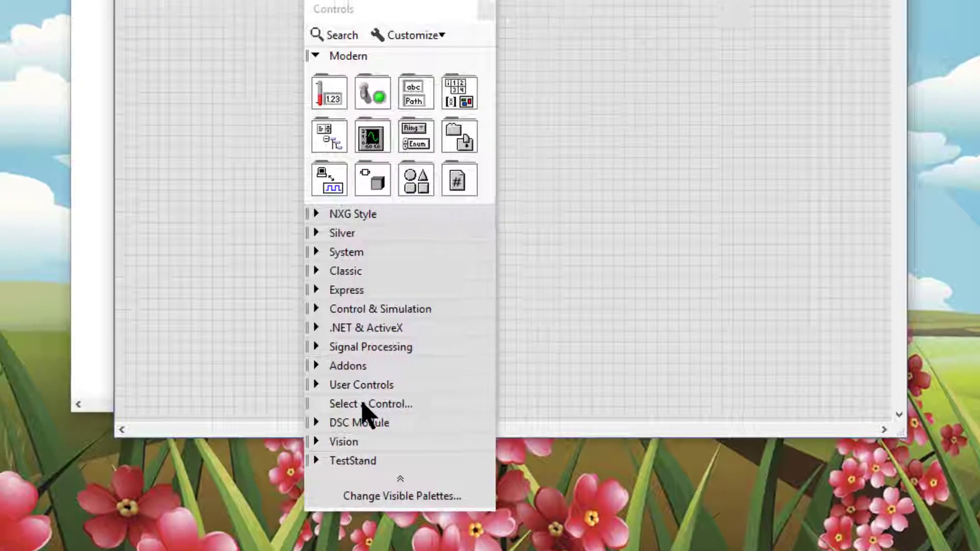
left_click(370, 404)
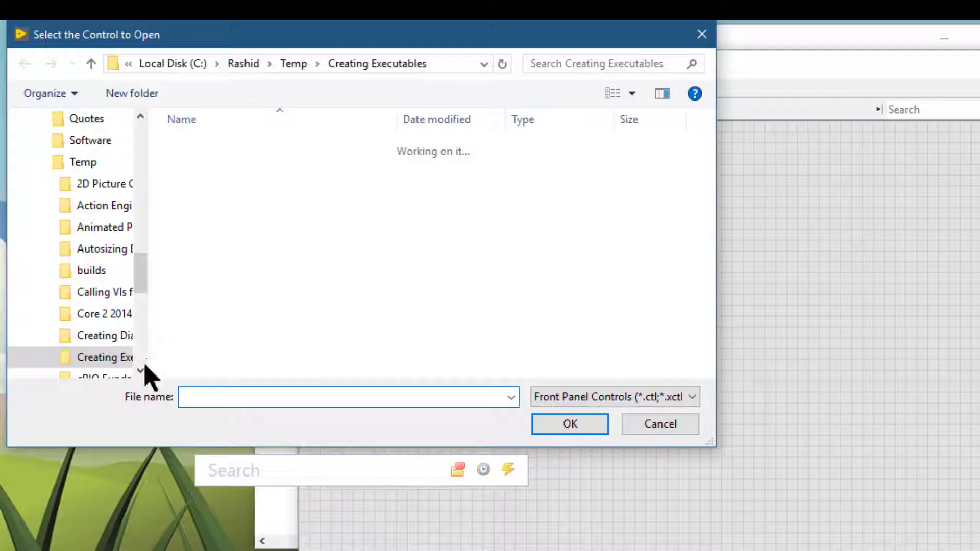
Step: Open Yellow Car.ctl from the Temp > Custom Controls folder
scroll("down", 3)
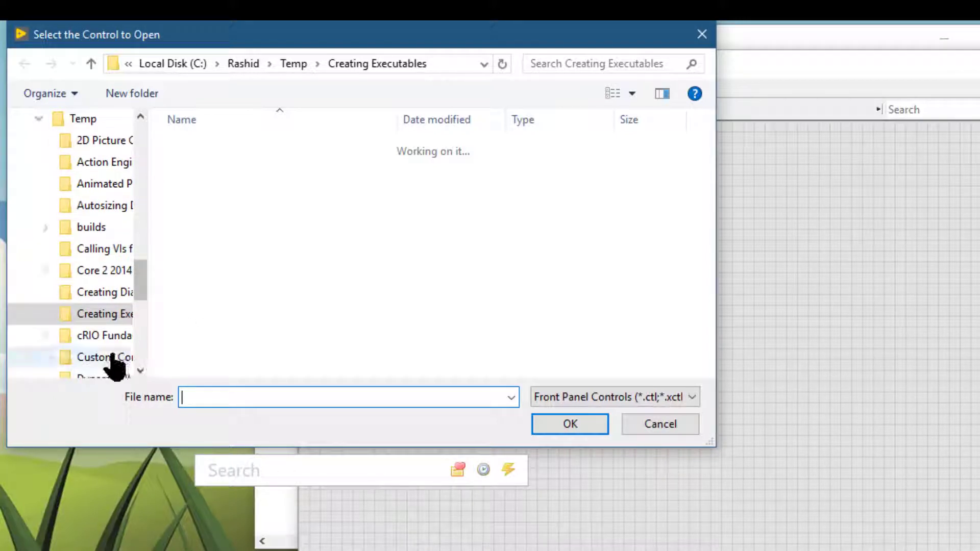
left_click(106, 357)
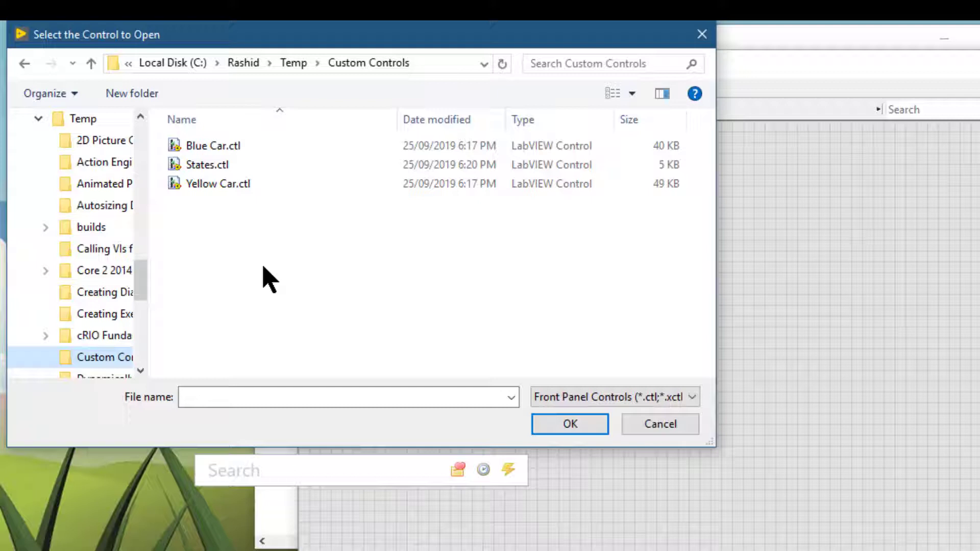
left_click(218, 183)
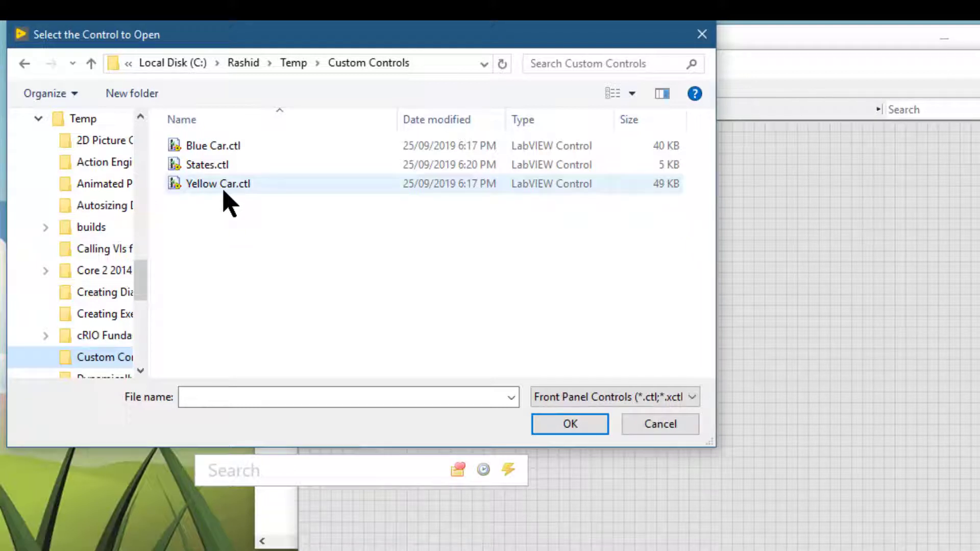
mouse_move(217, 184)
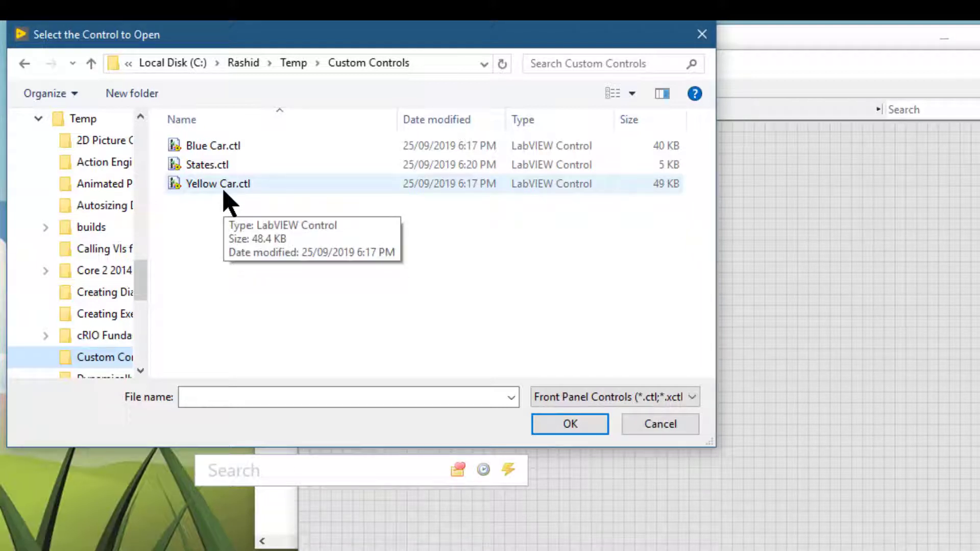
left_click(218, 183)
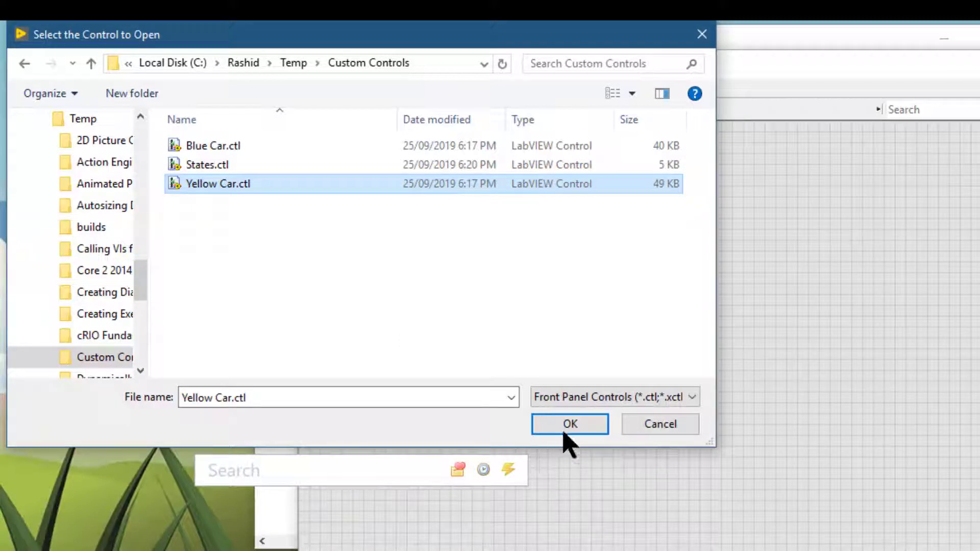
left_click(569, 423)
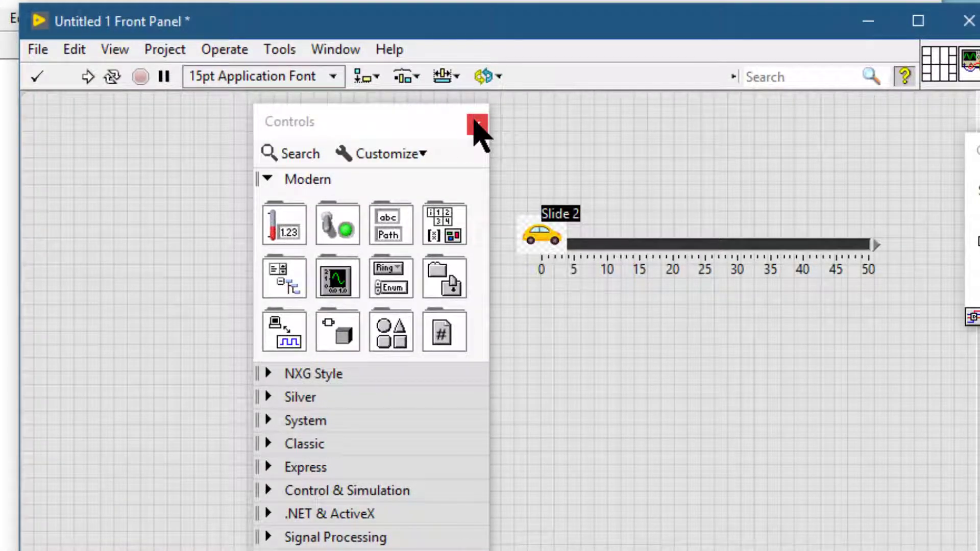
Step: Drop the Yellow Car slide onto the front panel and dismiss the Controls palette
left_click(477, 122)
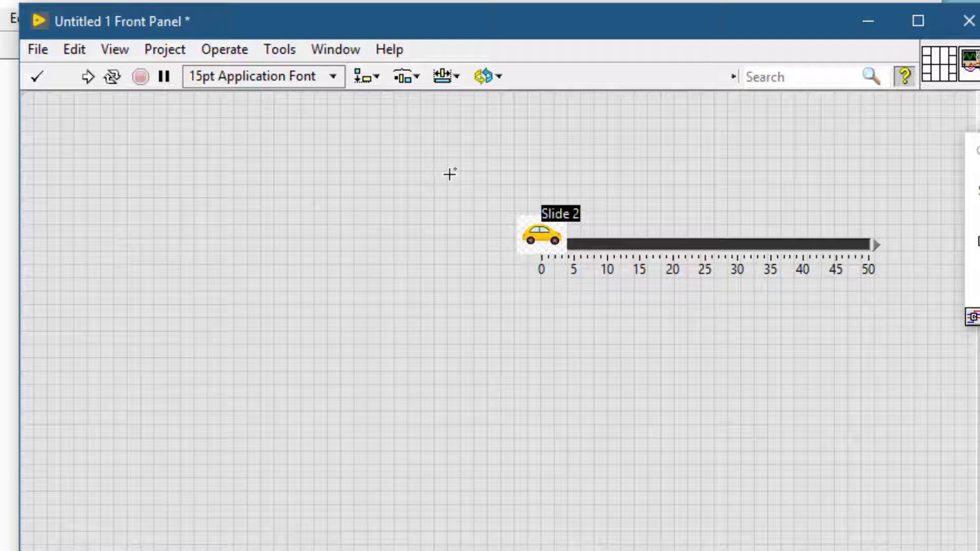
mouse_move(185, 134)
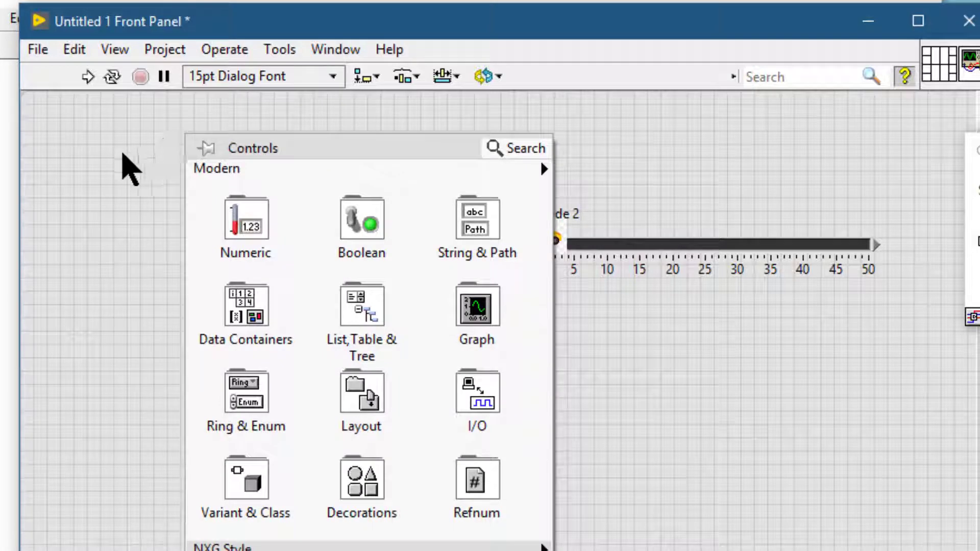
left_click(321, 198)
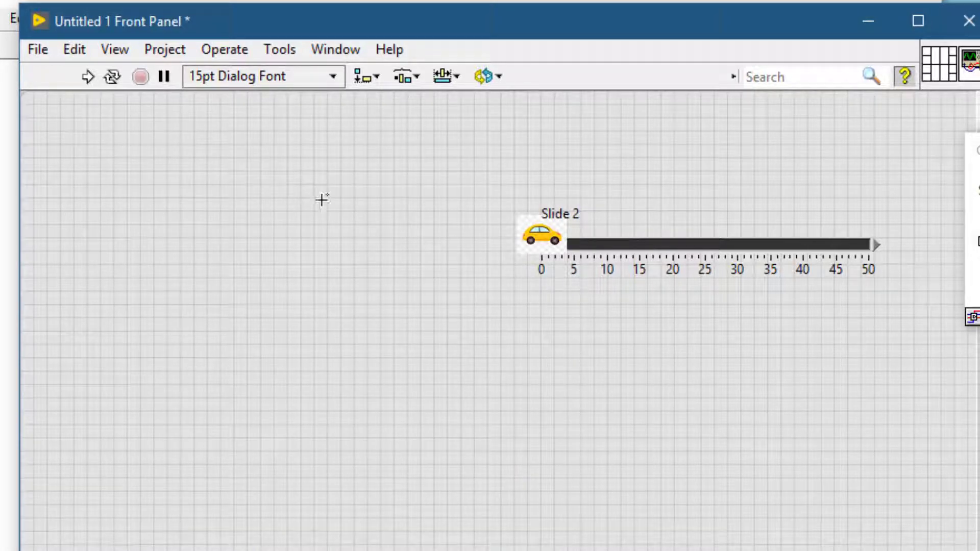